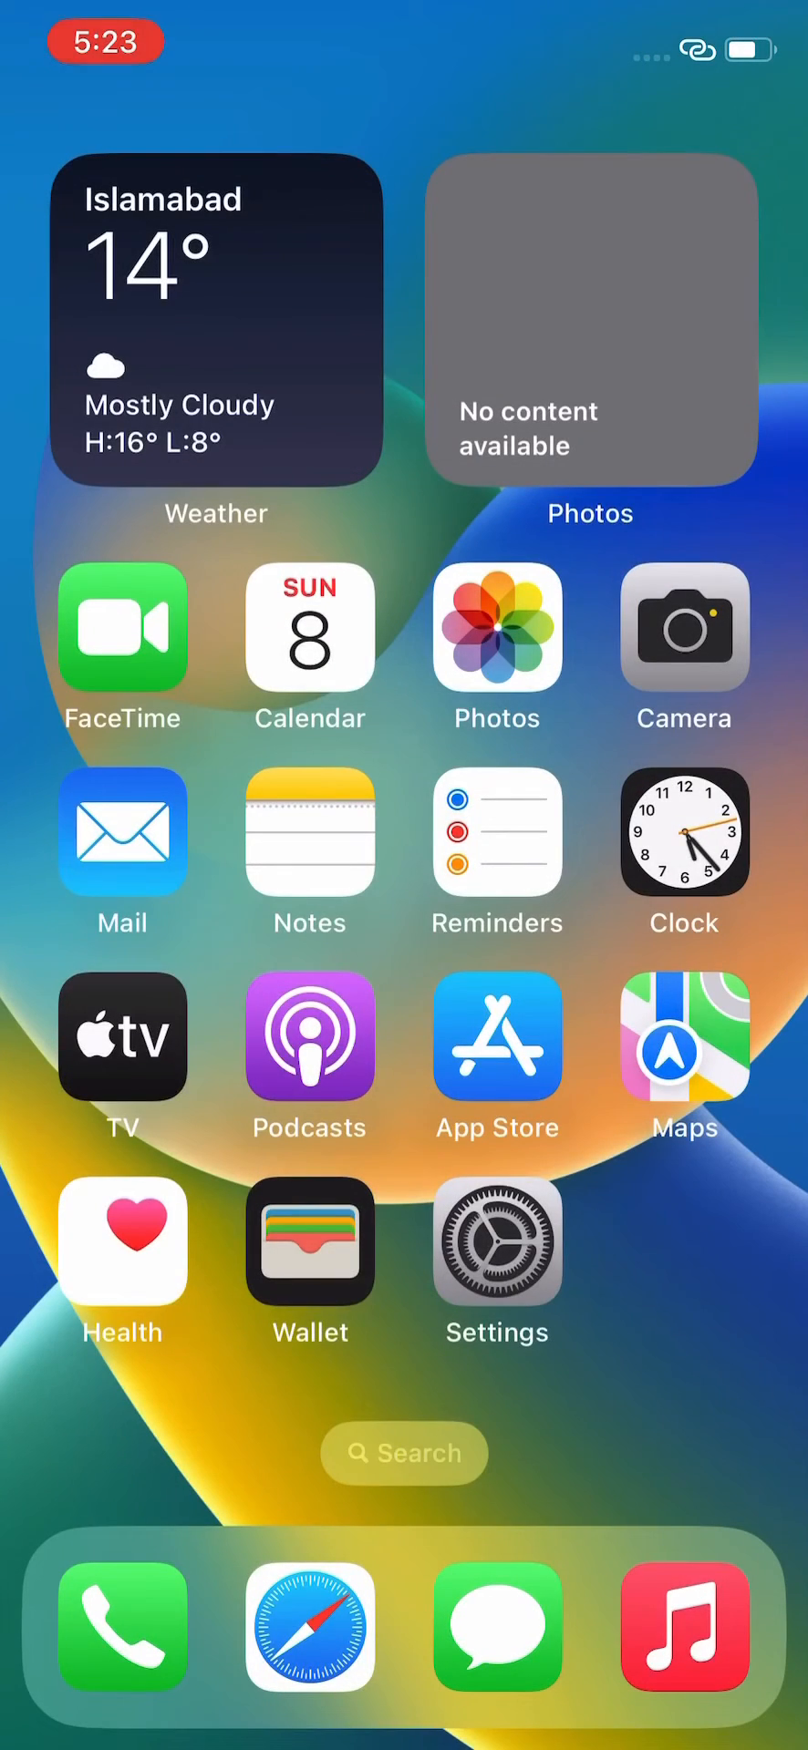
# Go from the home screen into Settings, the Apple ID account, and its iCloud page.
pyautogui.click(496, 1245)
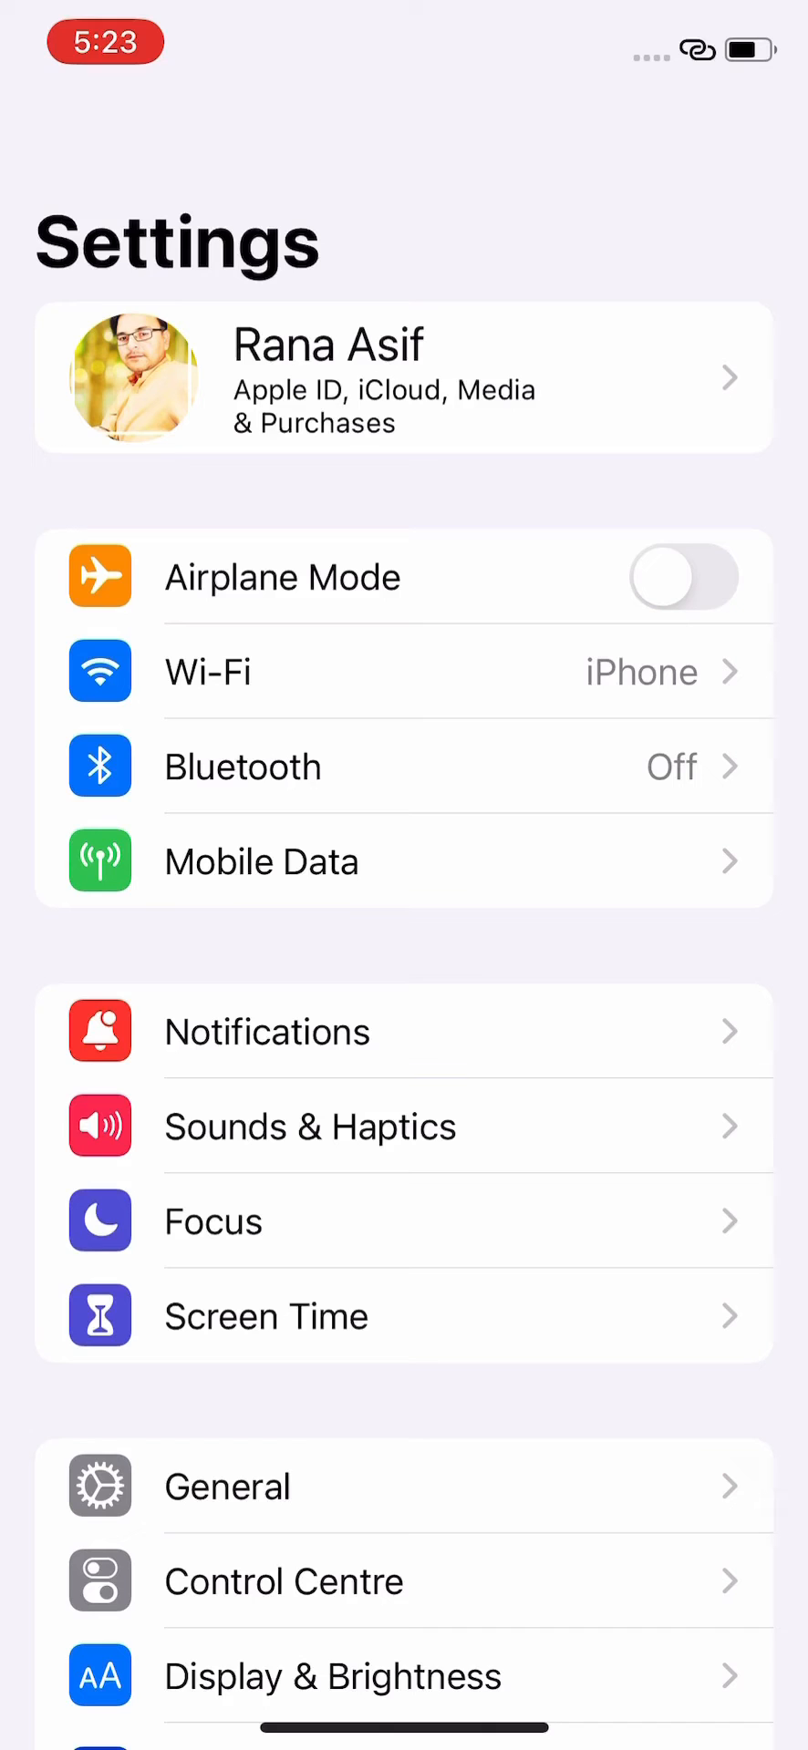
pyautogui.click(382, 379)
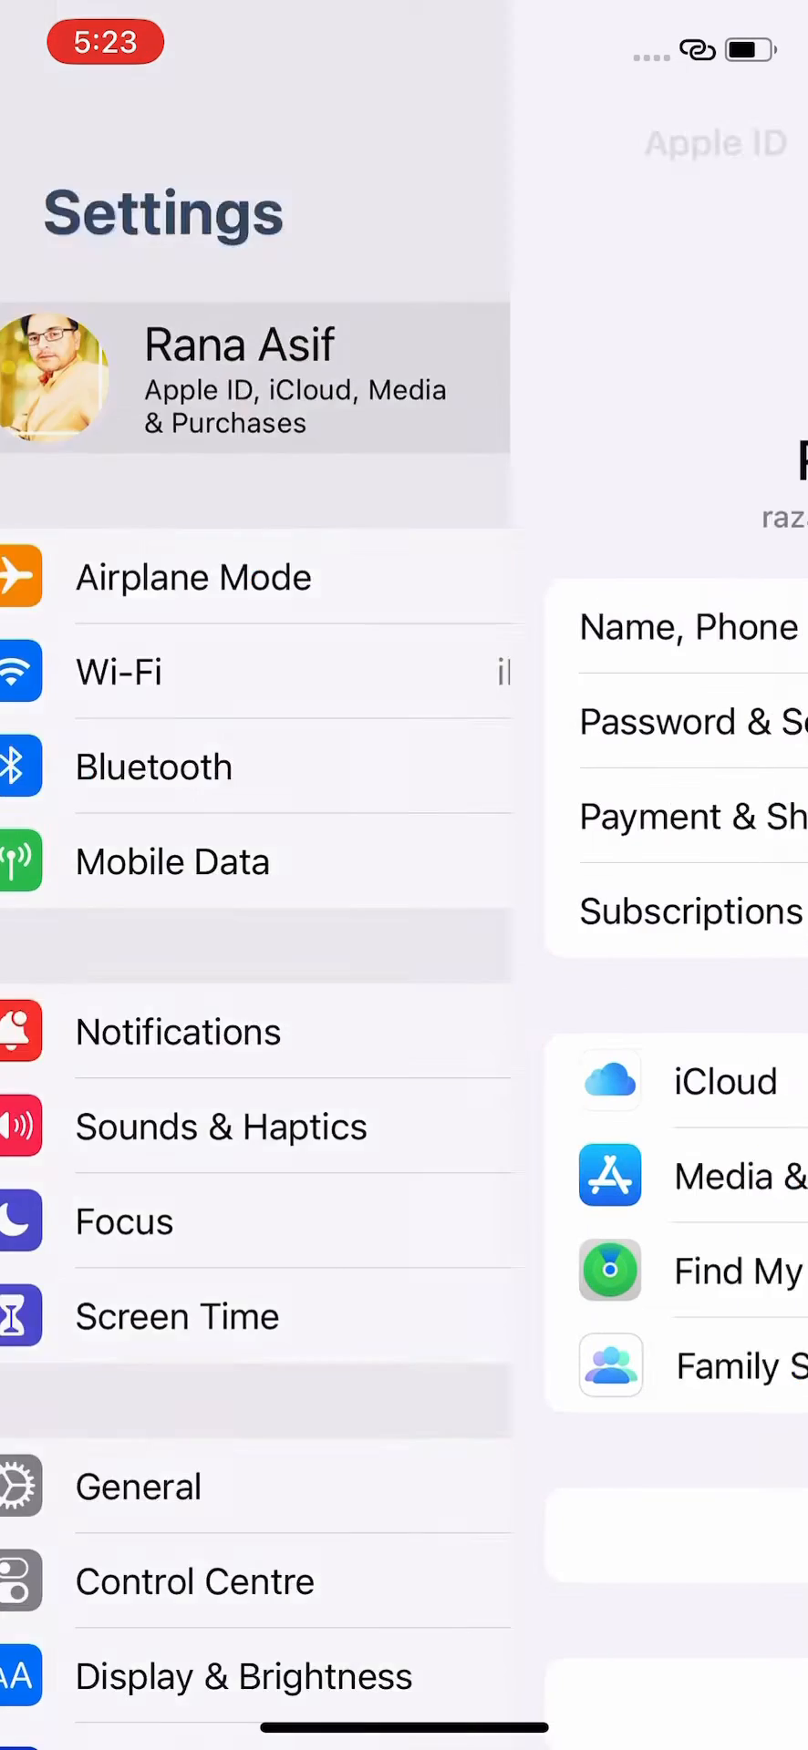
pyautogui.click(255, 379)
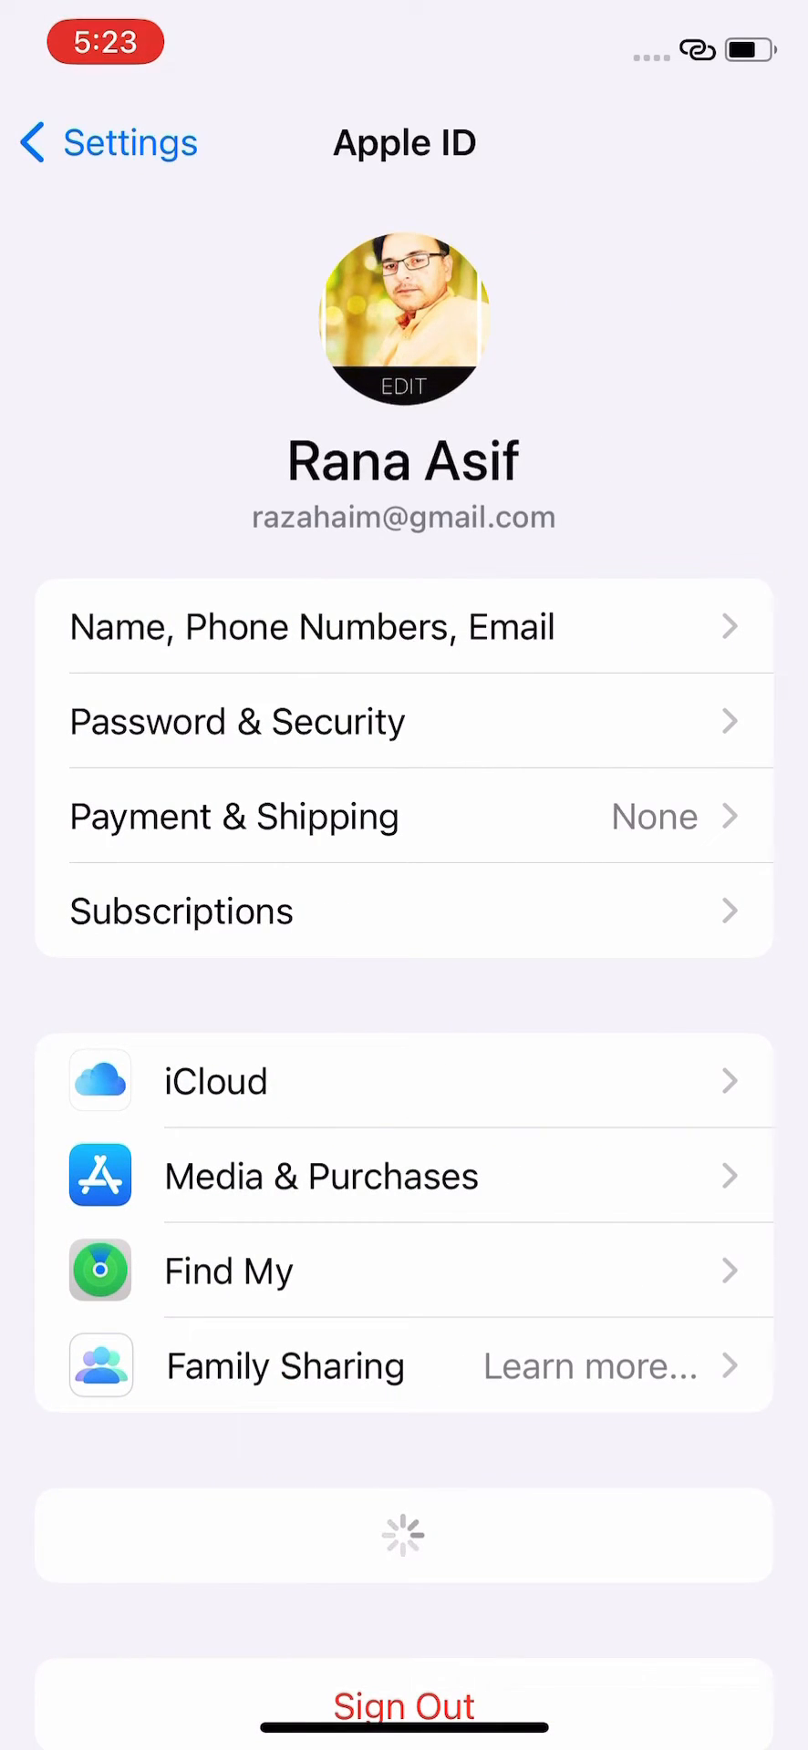
pyautogui.scroll(-3)
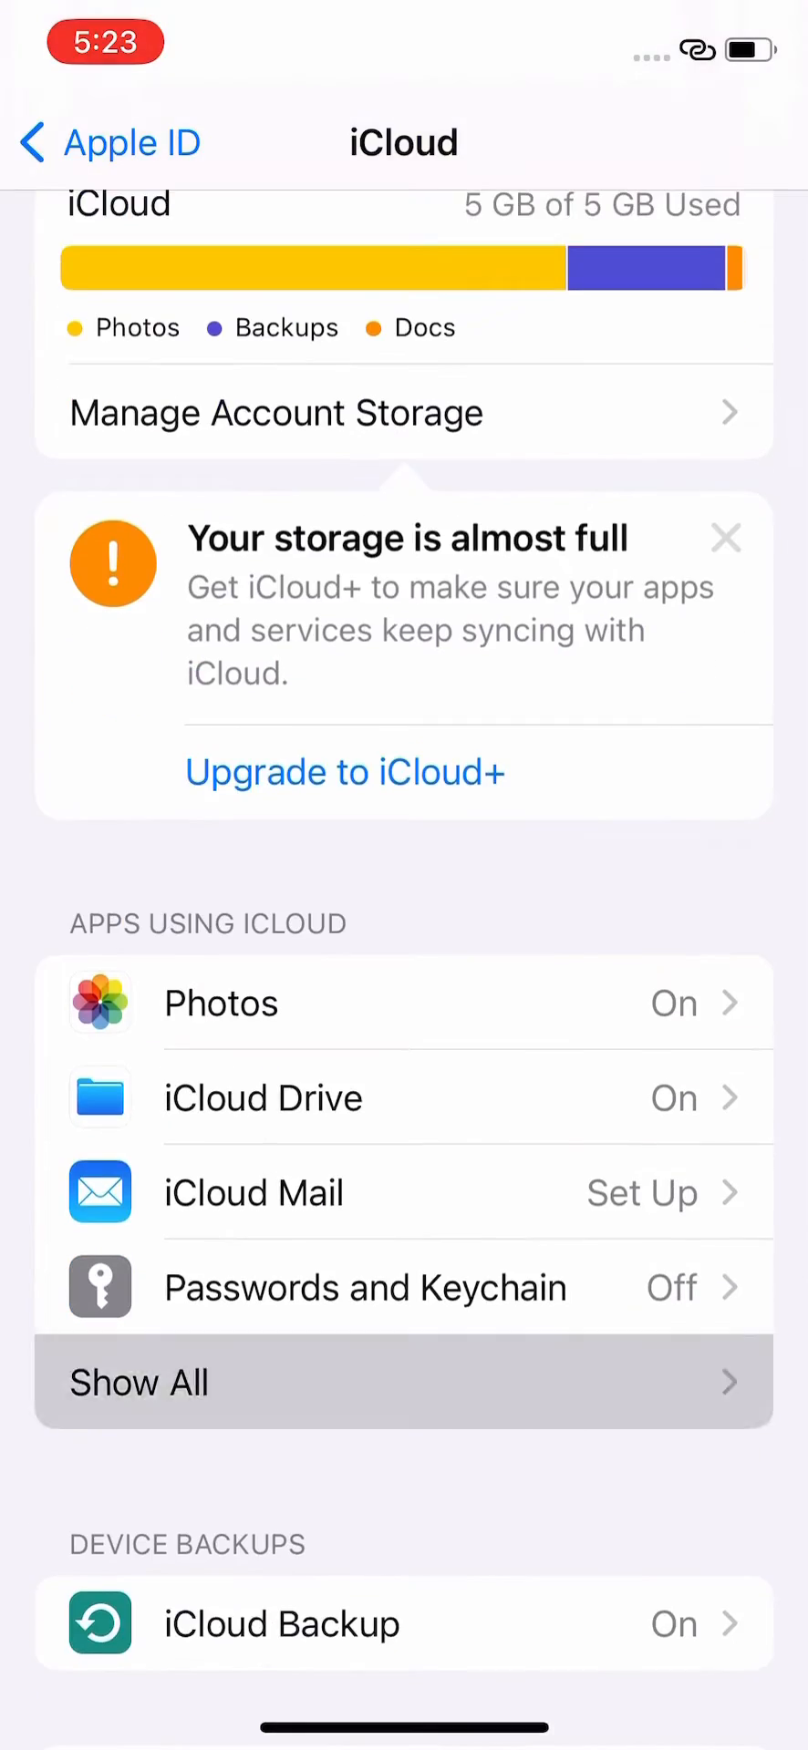
# Show all apps using iCloud, review their sync states, then reach the Media & Purchases options.
pyautogui.click(142, 1384)
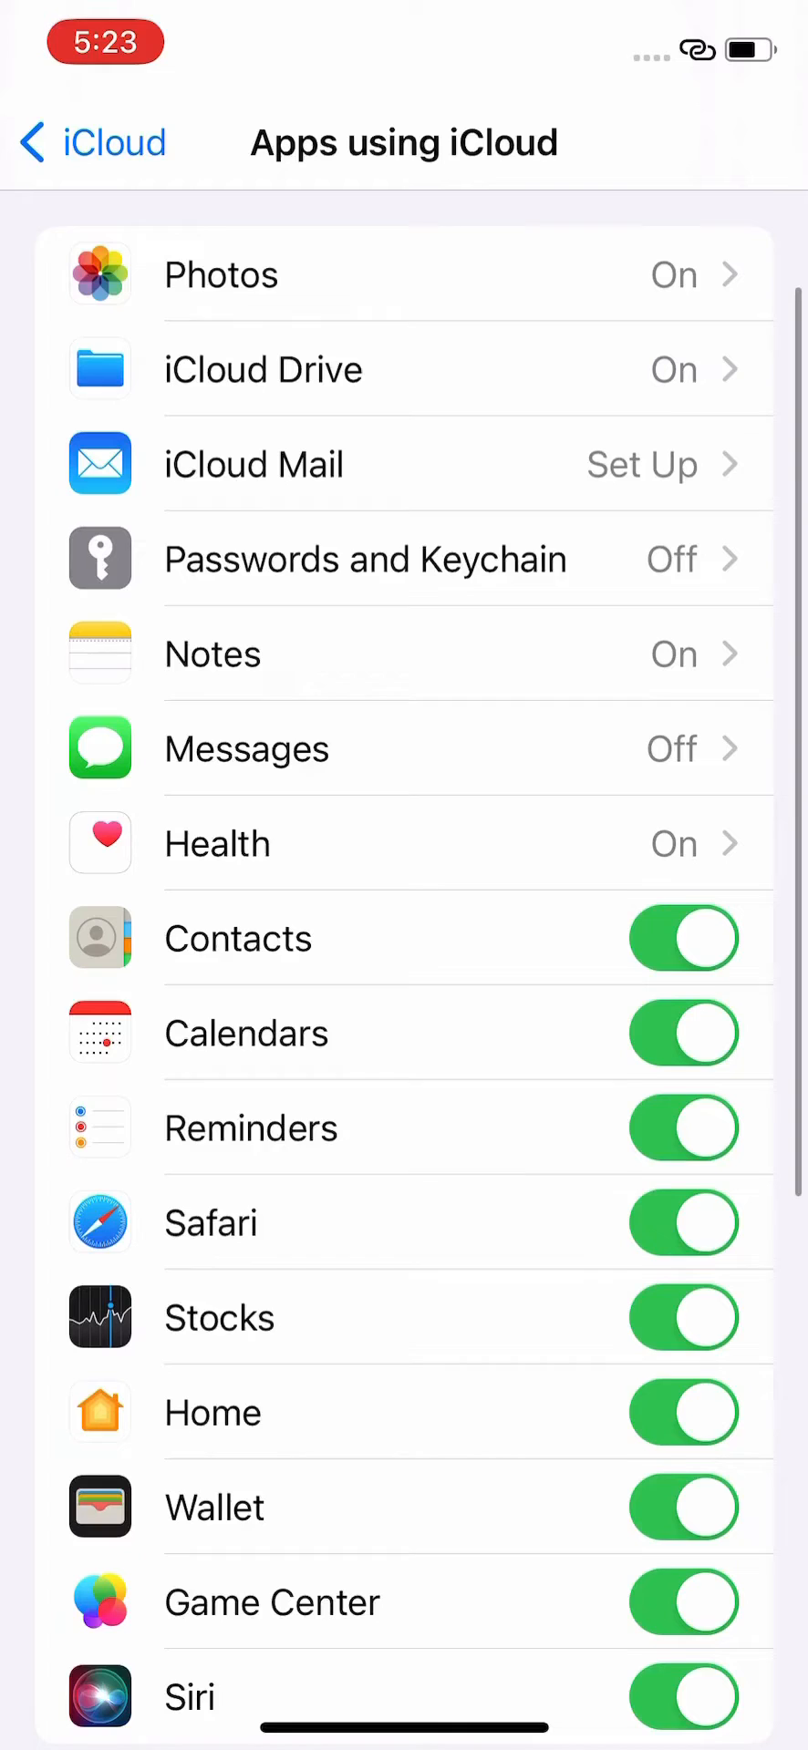
pyautogui.scroll(-3)
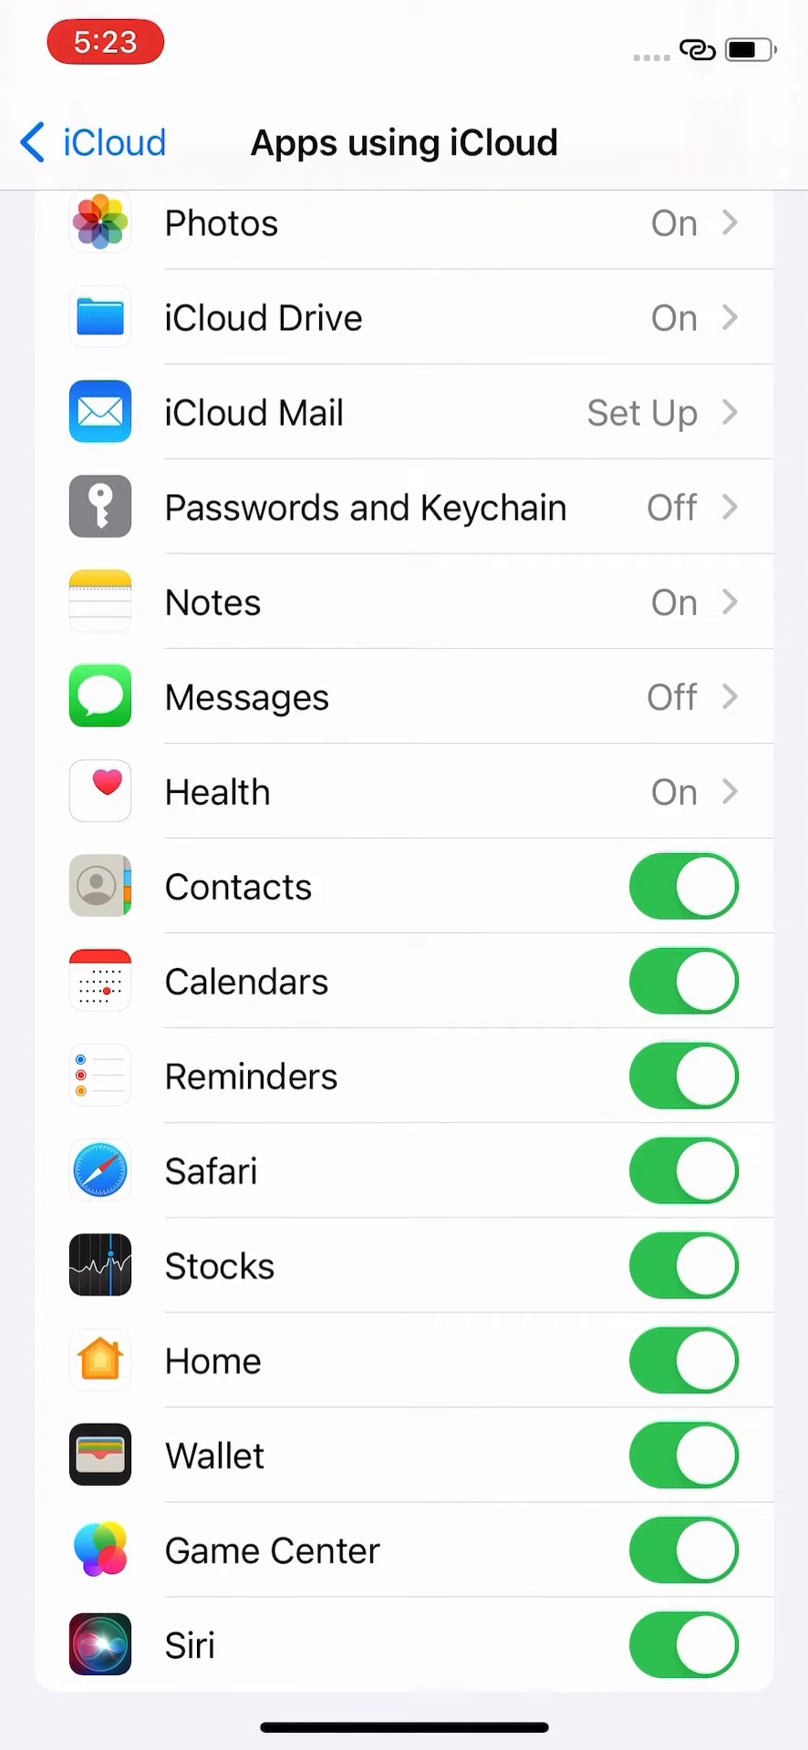
pyautogui.scroll(-3)
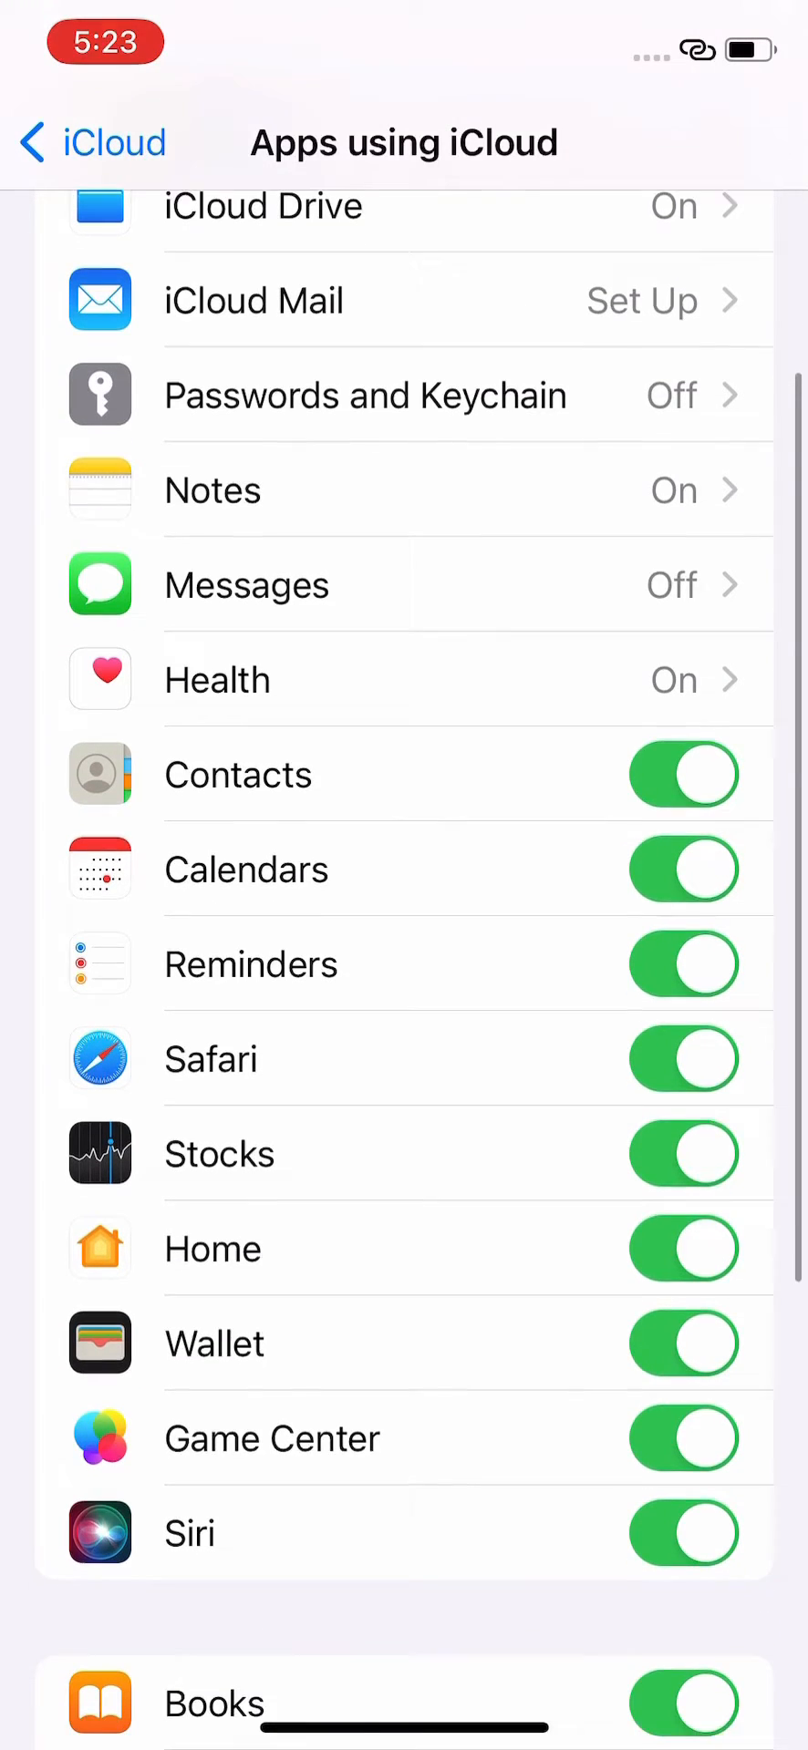
pyautogui.scroll(-3)
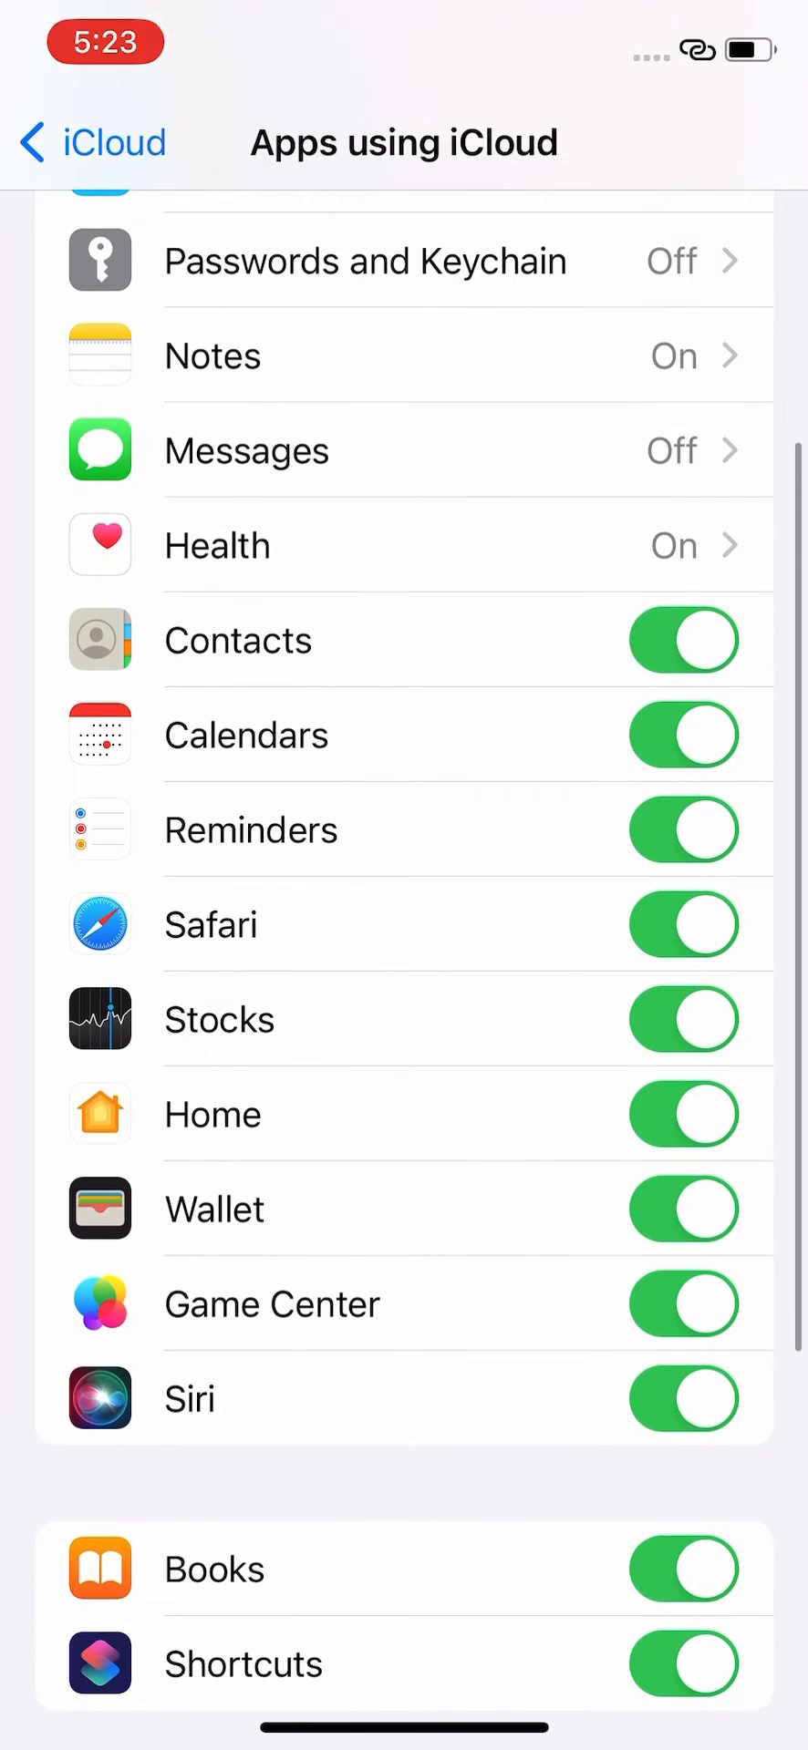
pyautogui.scroll(-3)
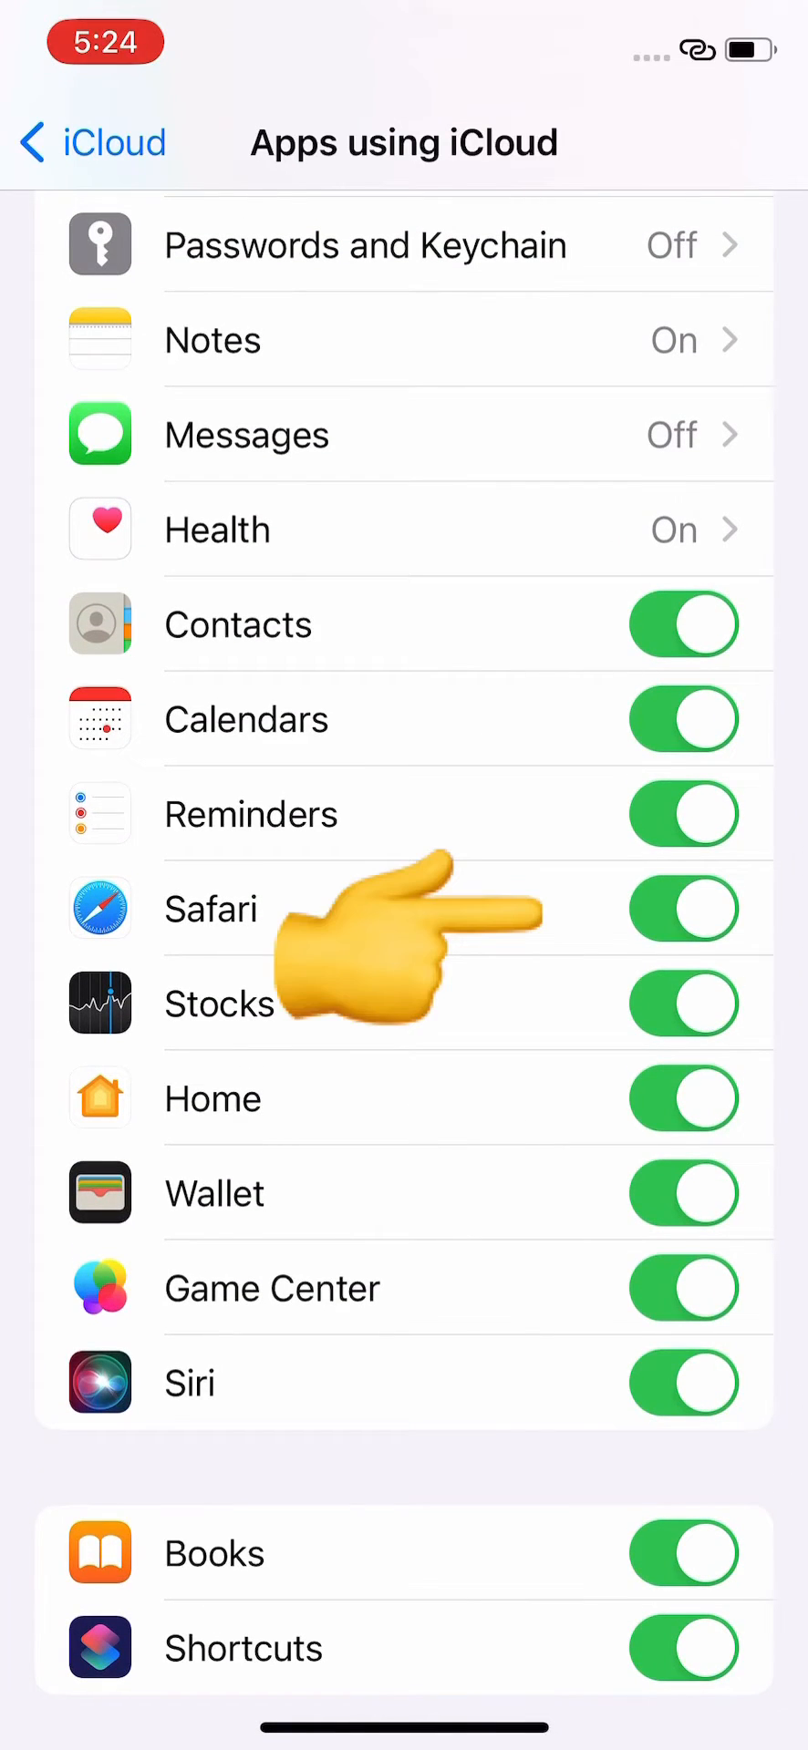
pyautogui.click(687, 910)
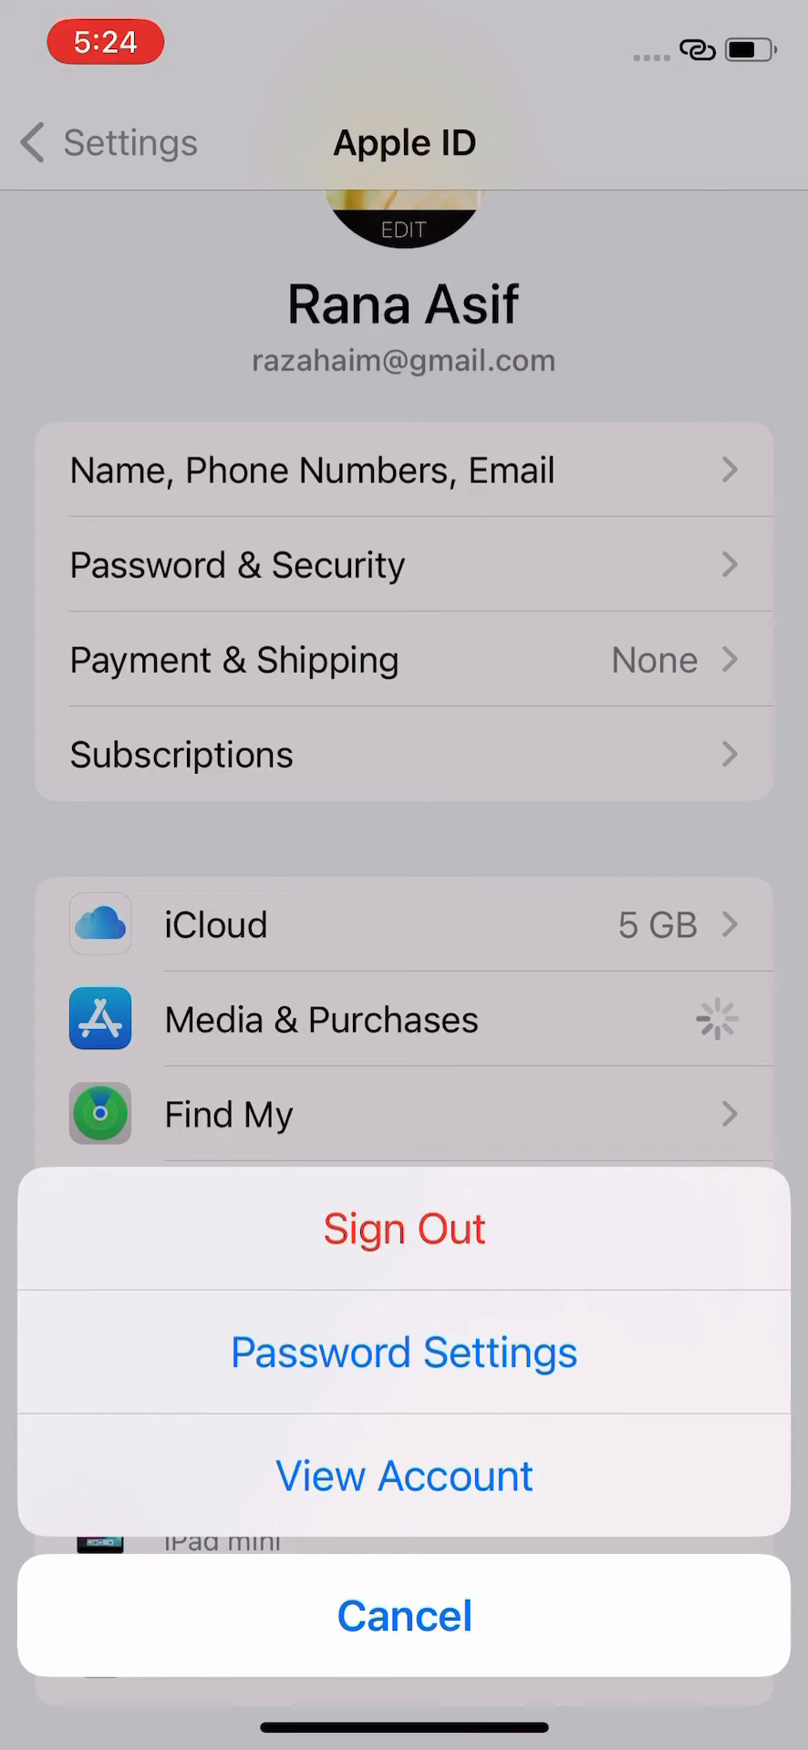
# Sign out of Media & Purchases and confirm, so its status reads Off.
pyautogui.click(405, 1615)
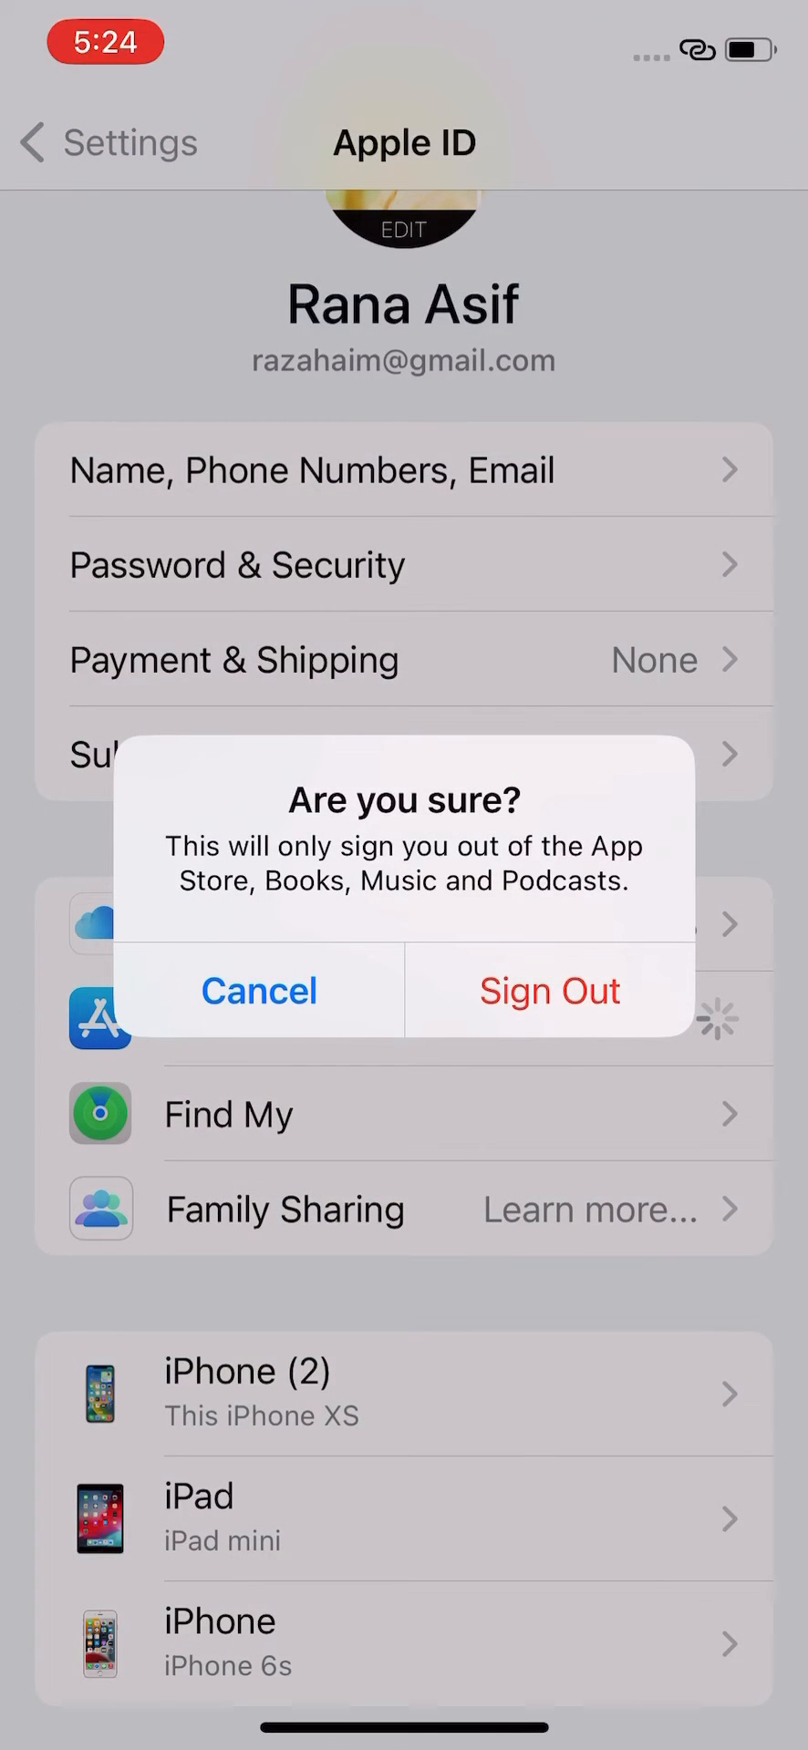
pyautogui.click(259, 992)
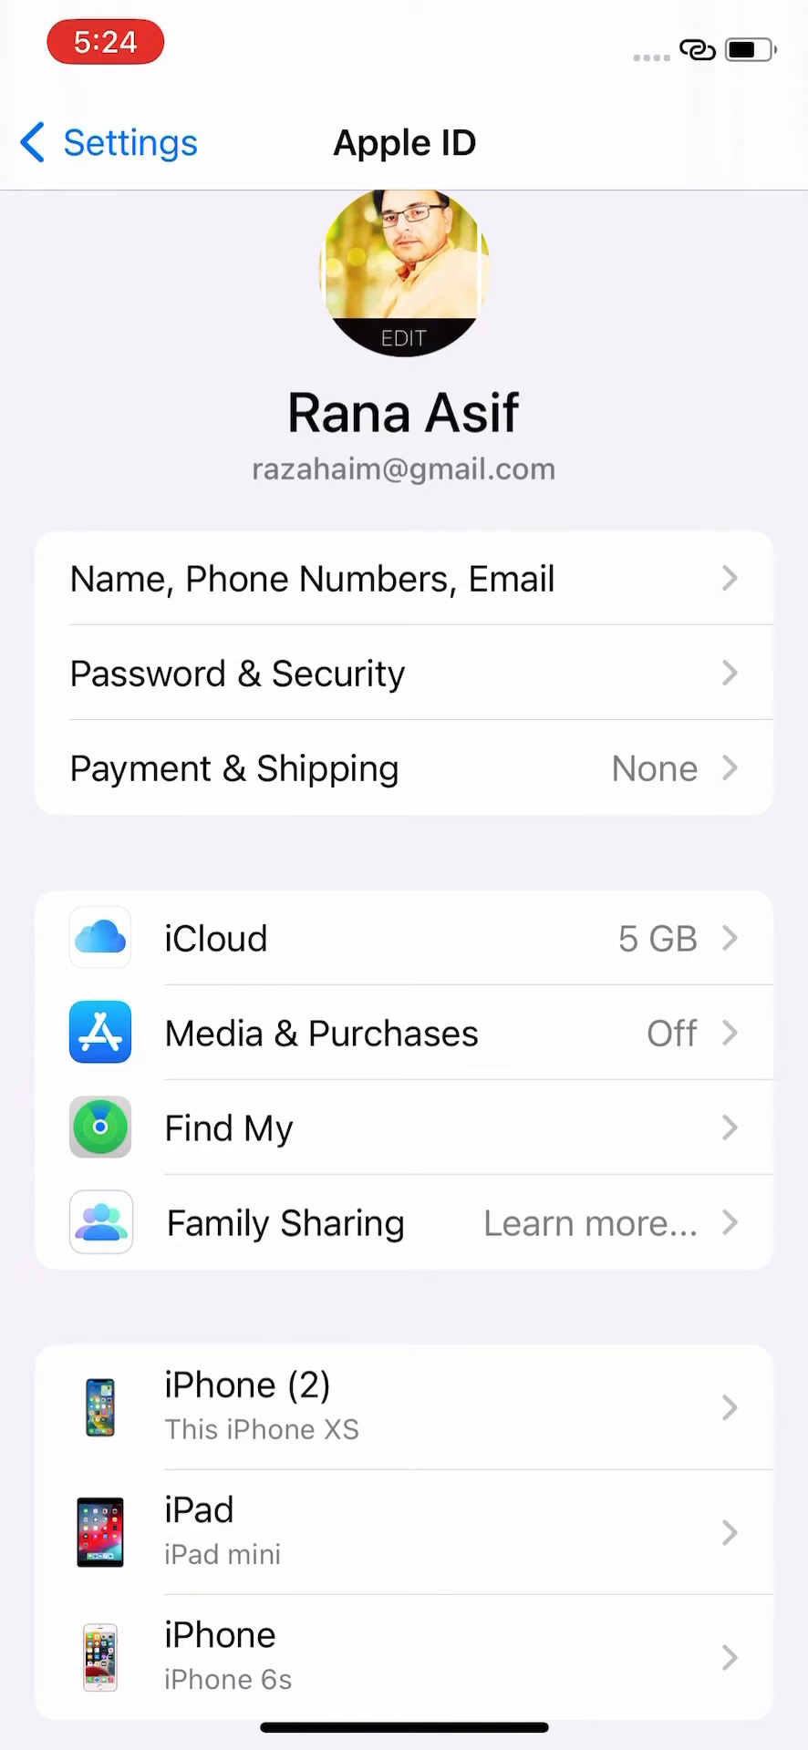
# Start the full Apple ID sign-out from the bottom of the account page and continue to the keep-data choices.
pyautogui.scroll(-3)
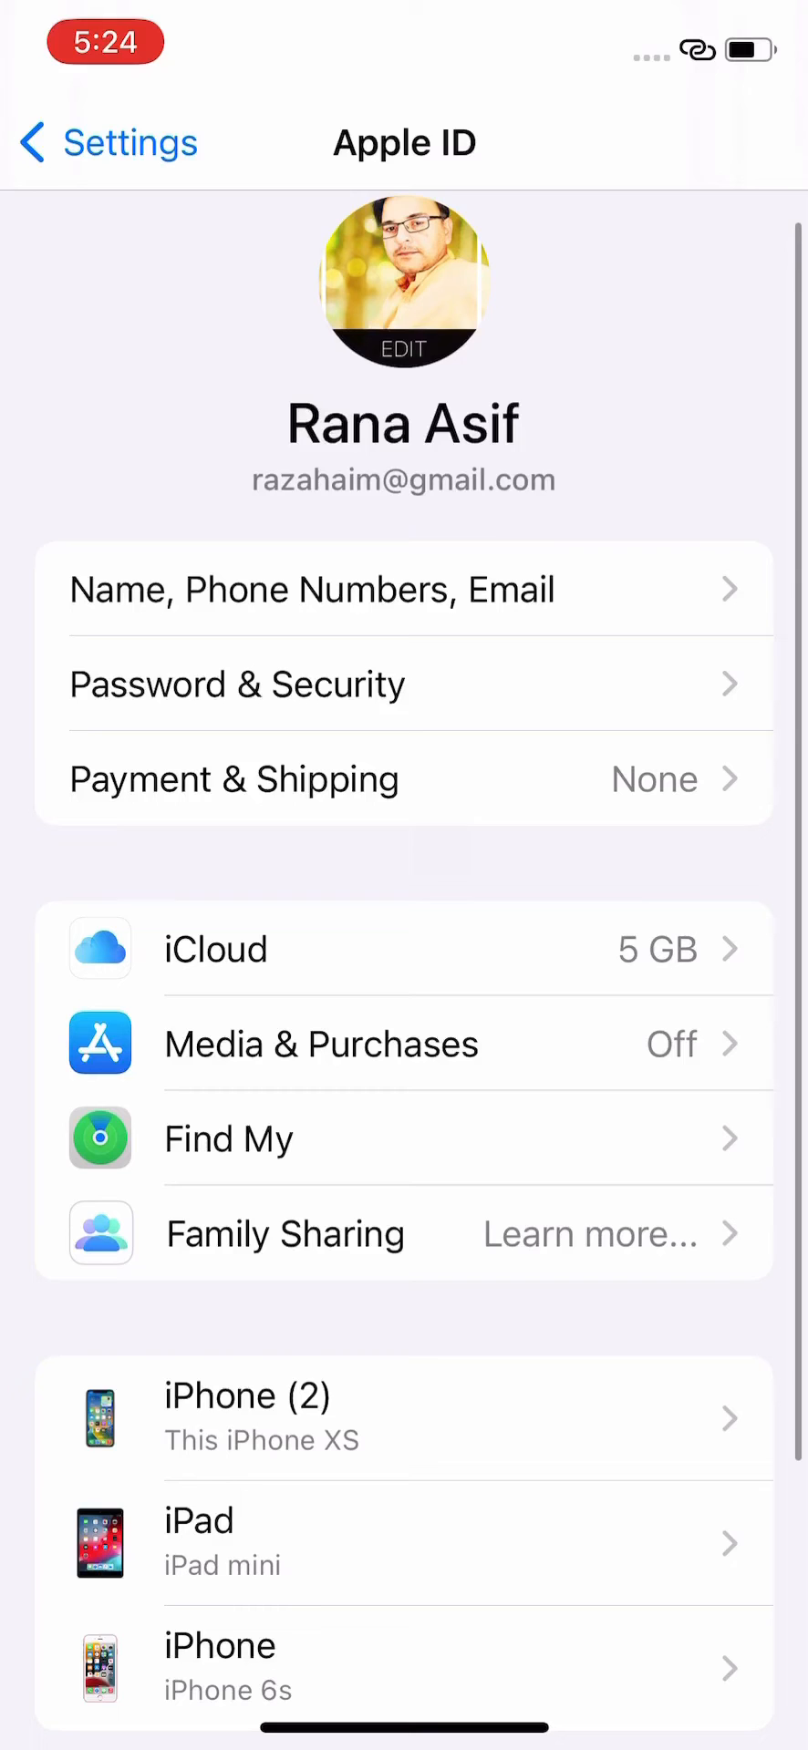
pyautogui.scroll(-3)
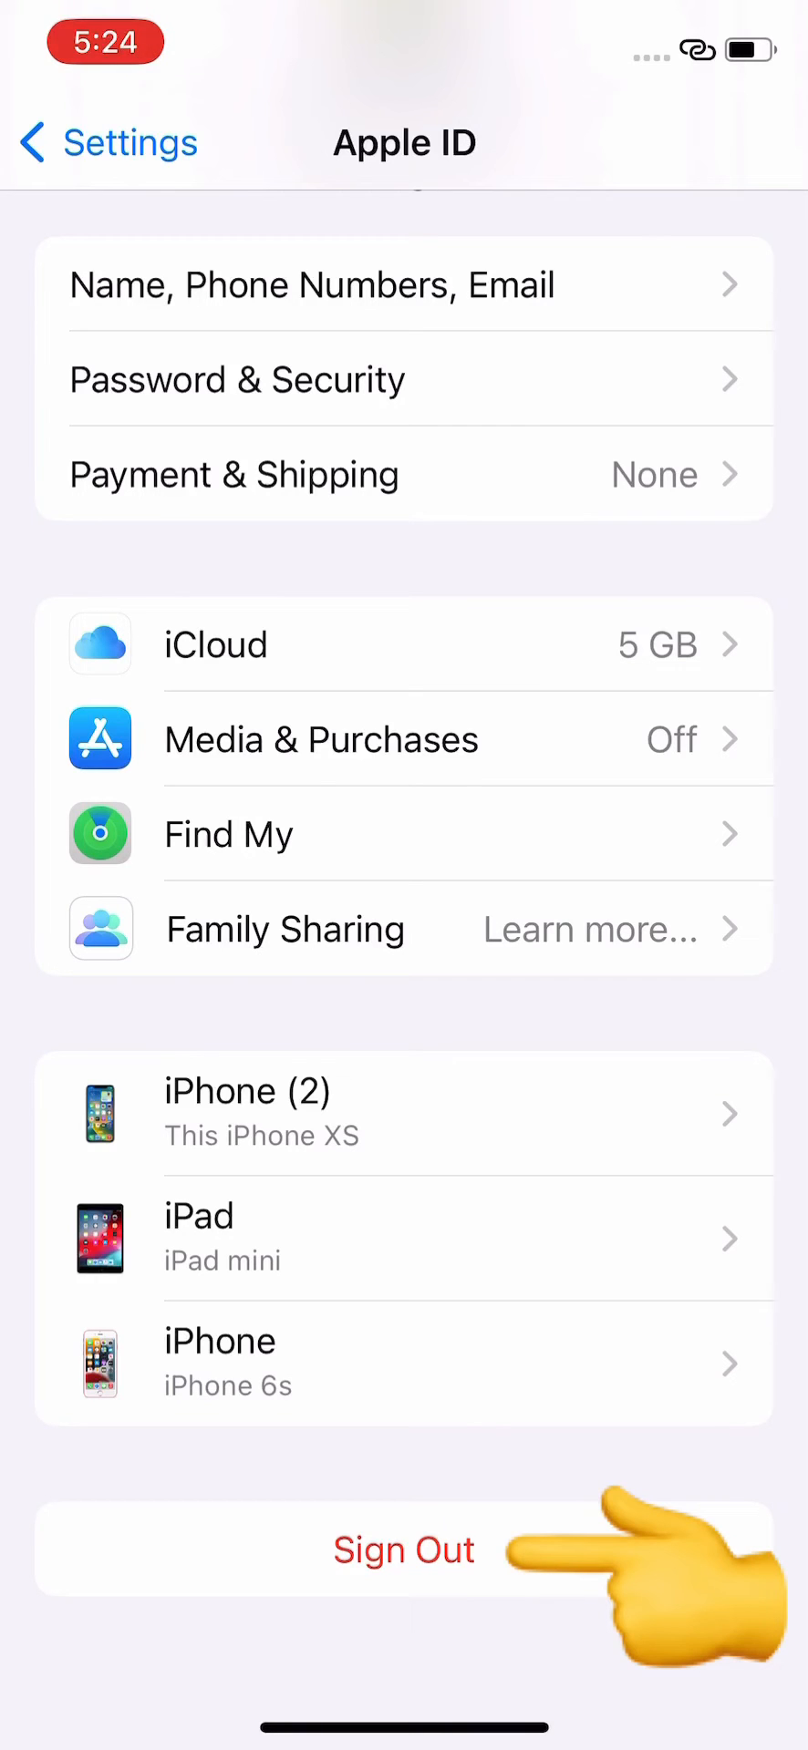
pyautogui.click(403, 1551)
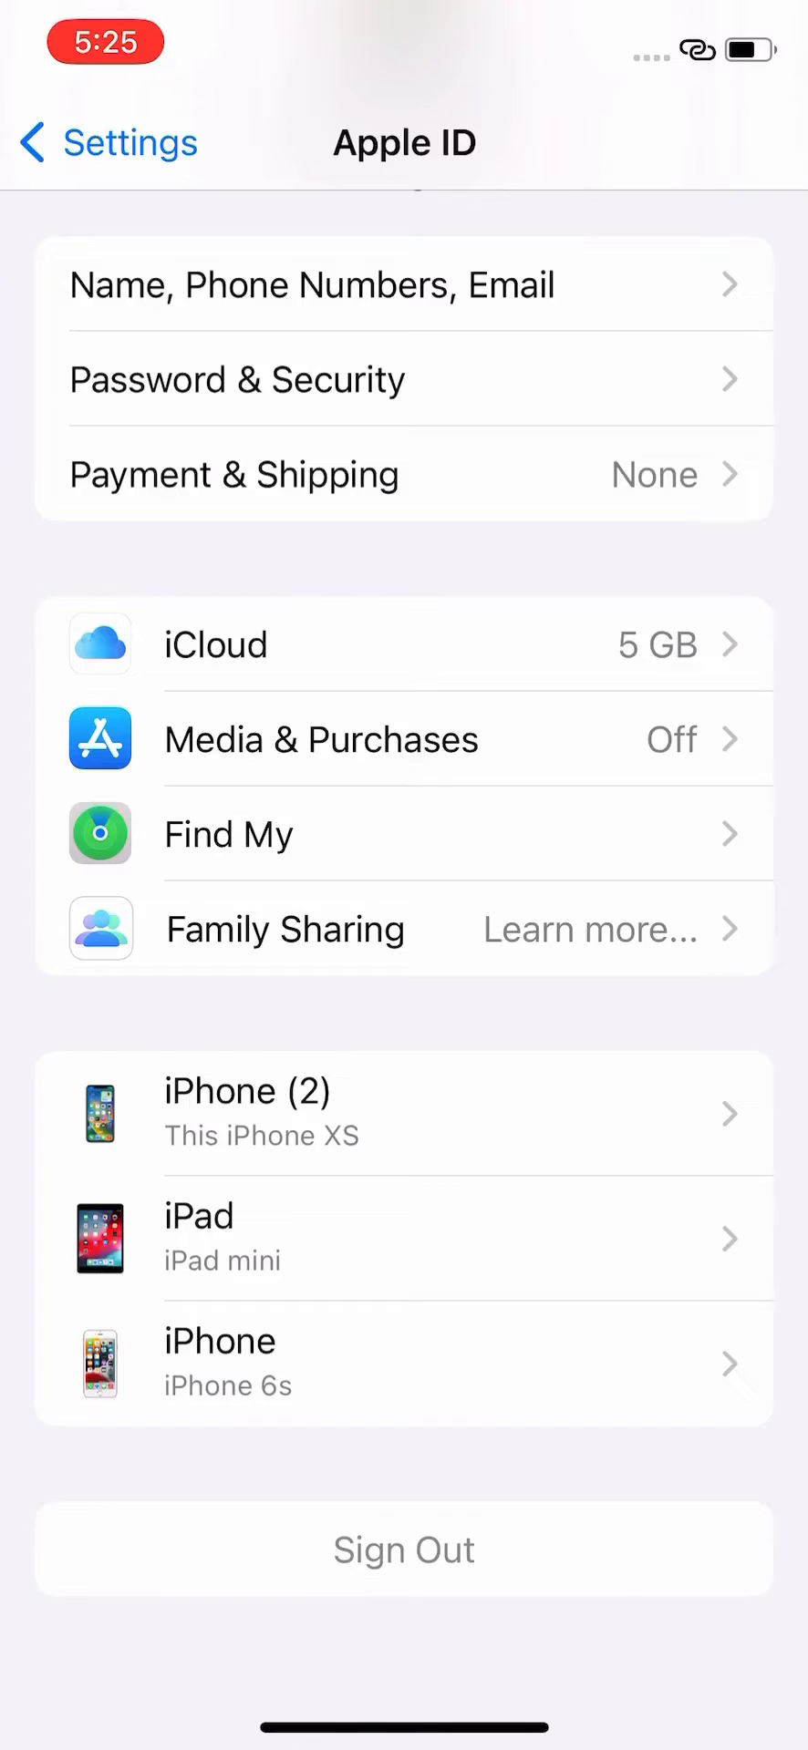
pyautogui.click(403, 1551)
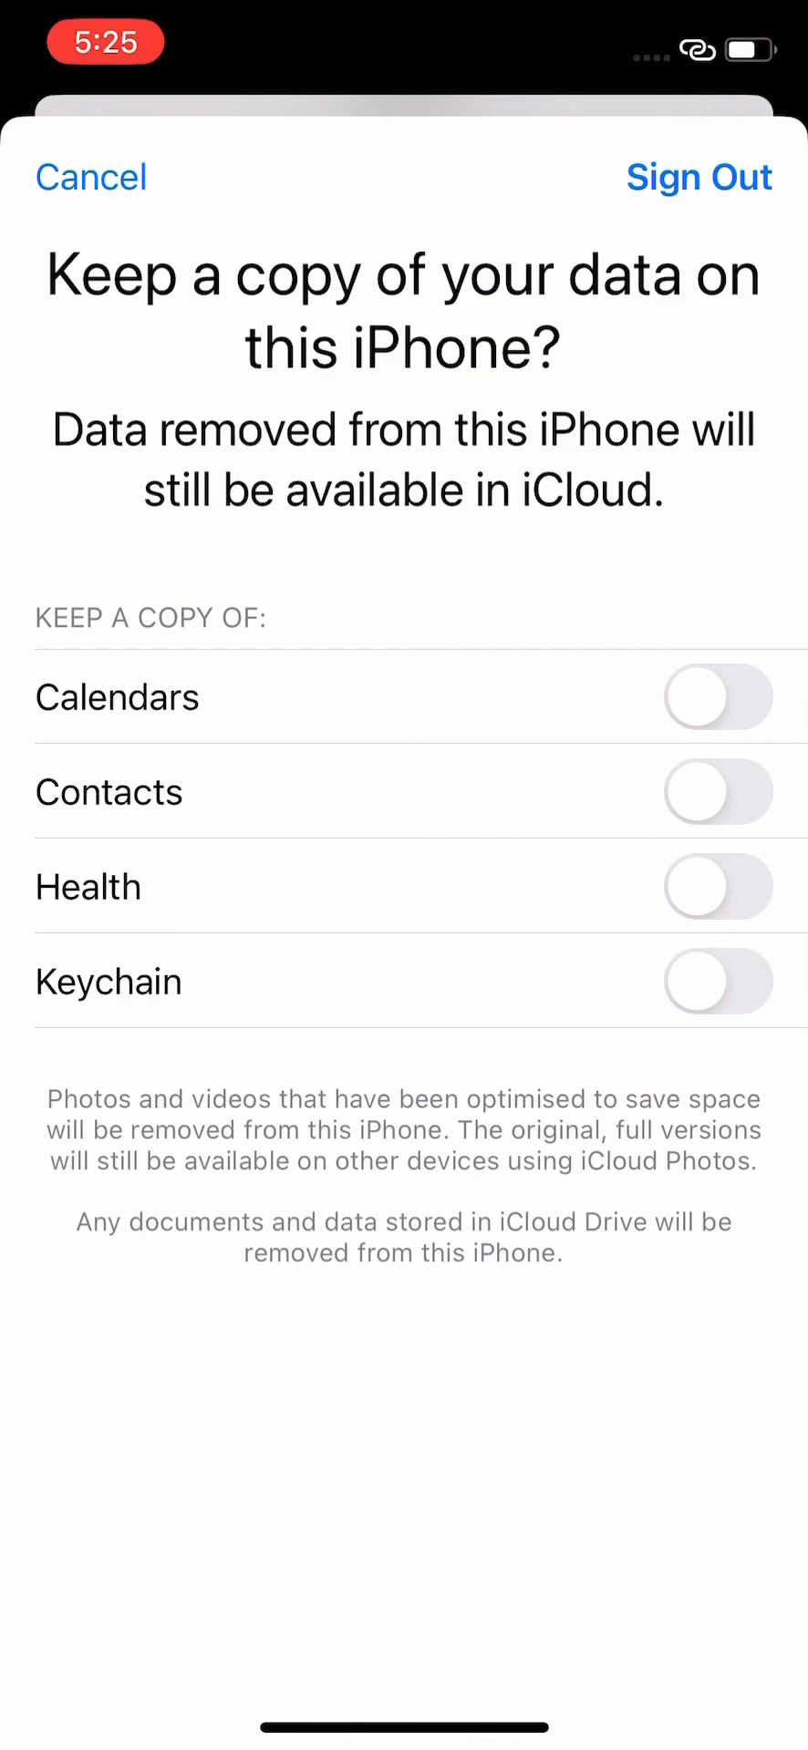
# Sign out without keeping any data copies and confirm in the Are You Sure alert.
pyautogui.click(699, 177)
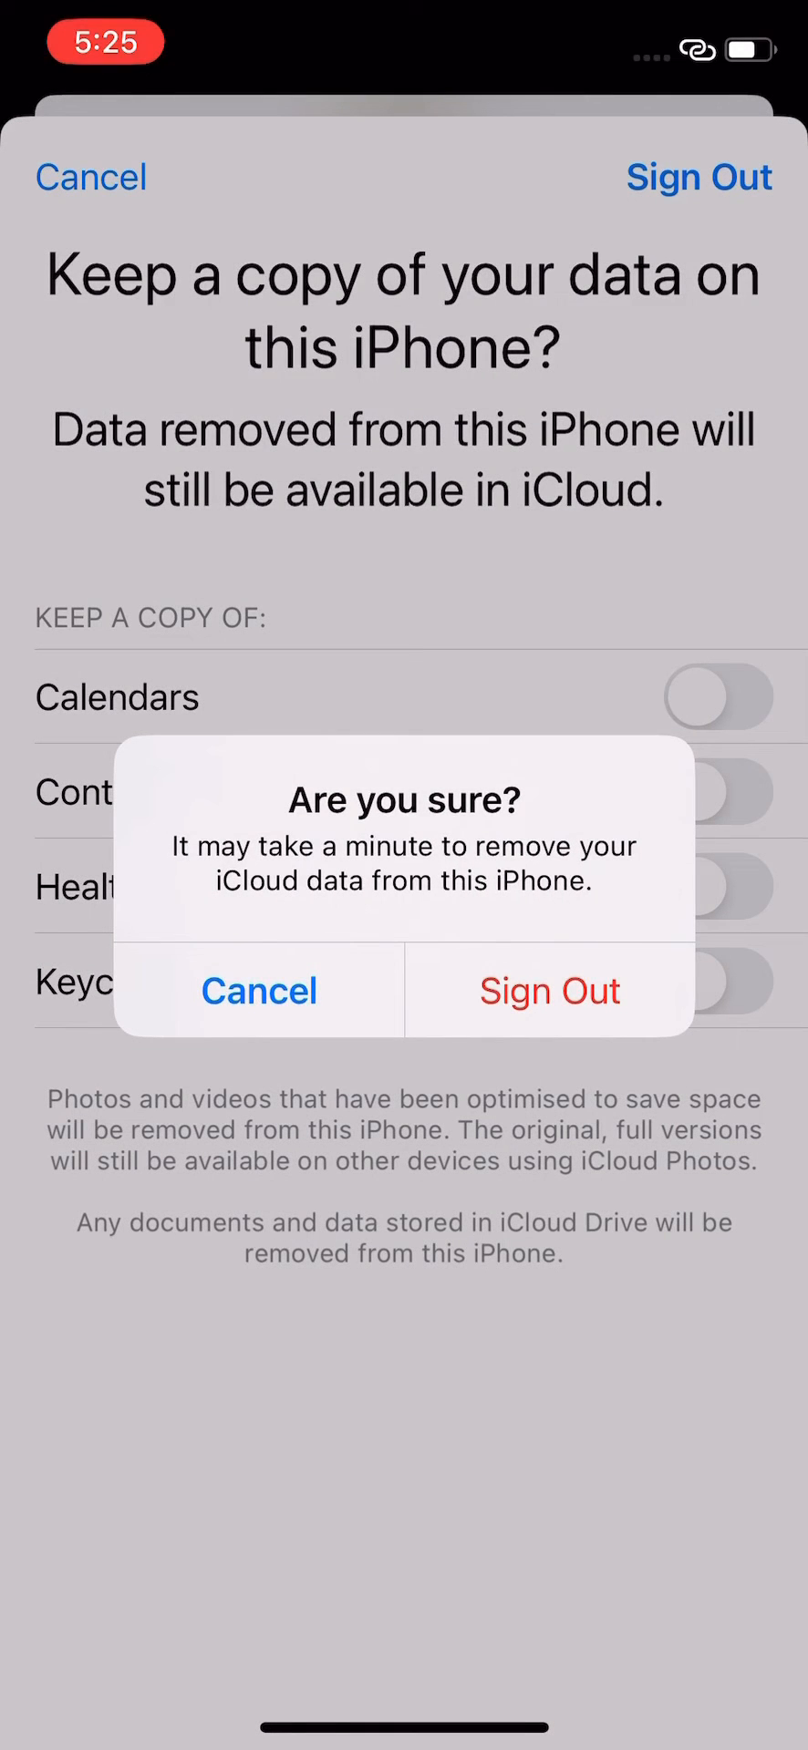
pyautogui.click(549, 992)
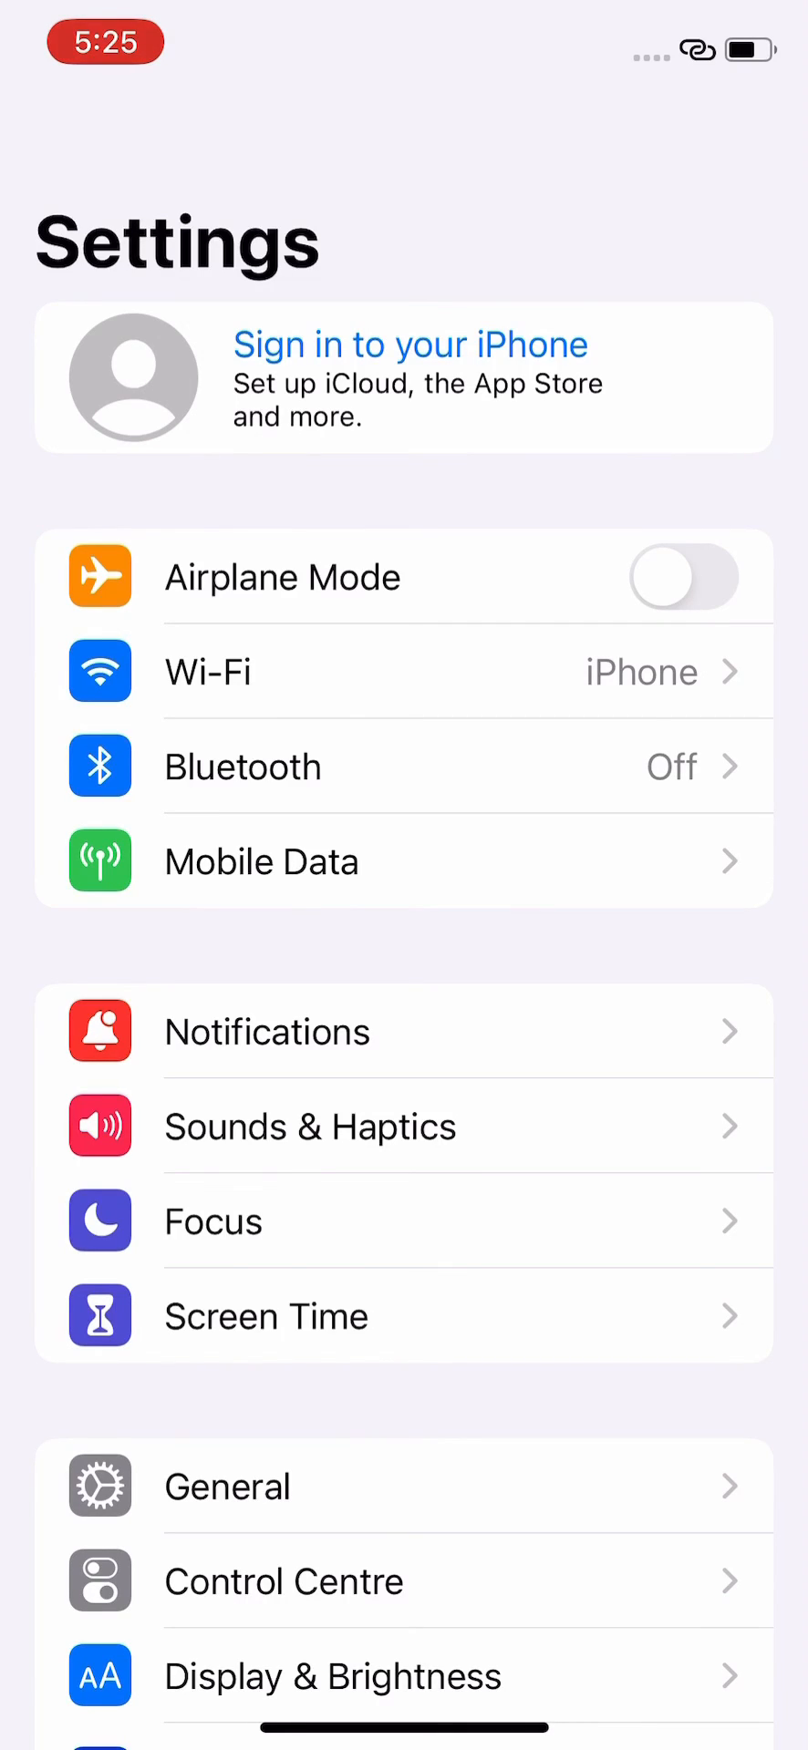
# Return to the home screen and swipe to its second page of apps.
pyautogui.scroll(-3)
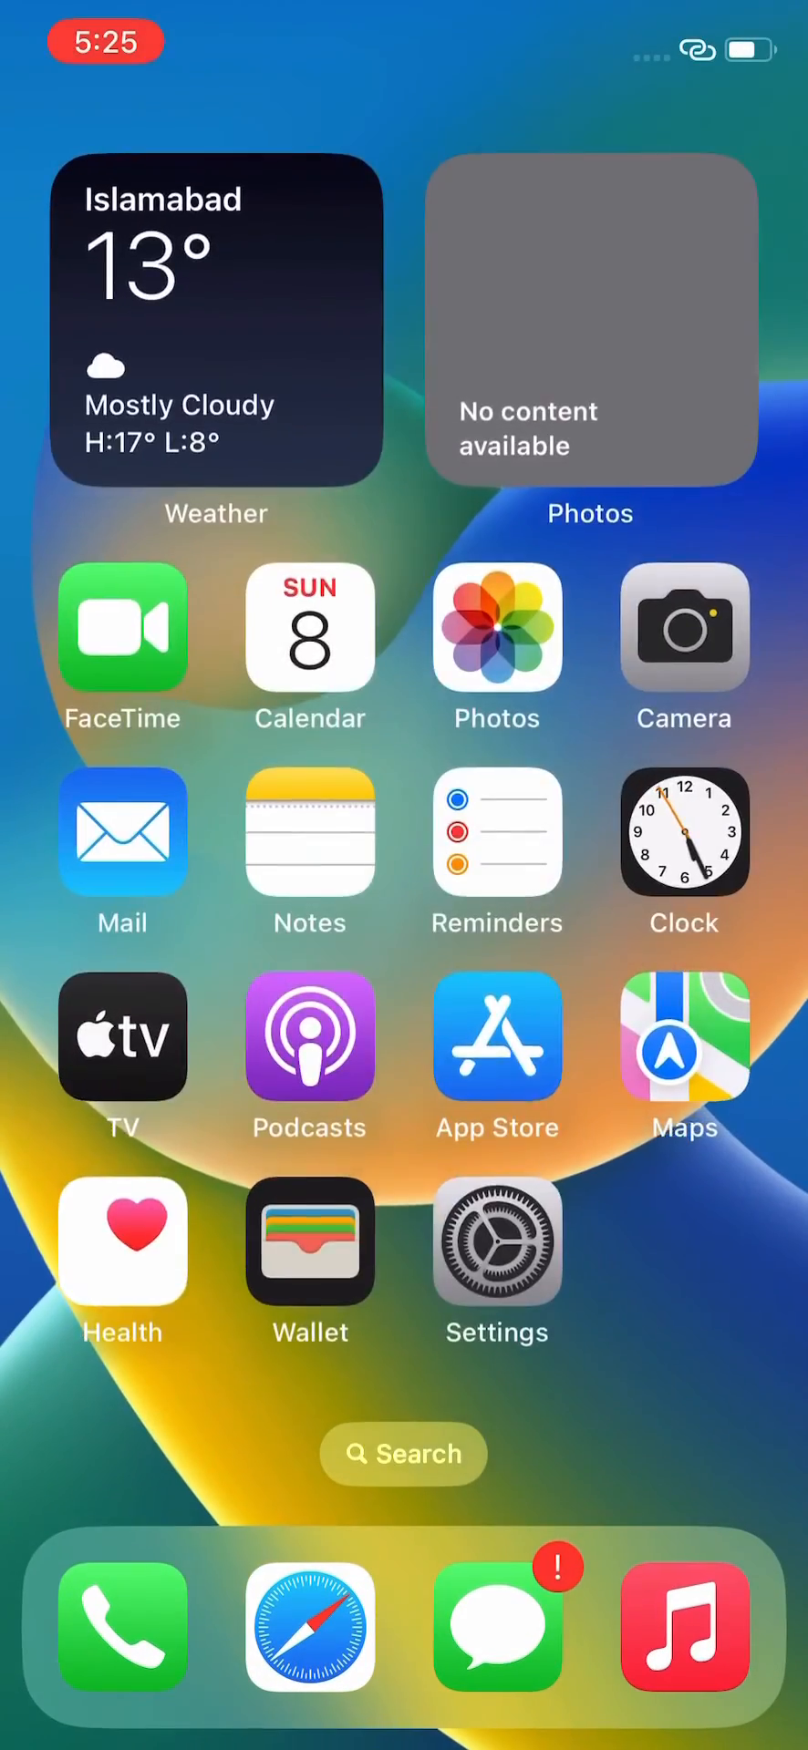
pyautogui.hscroll(-3)
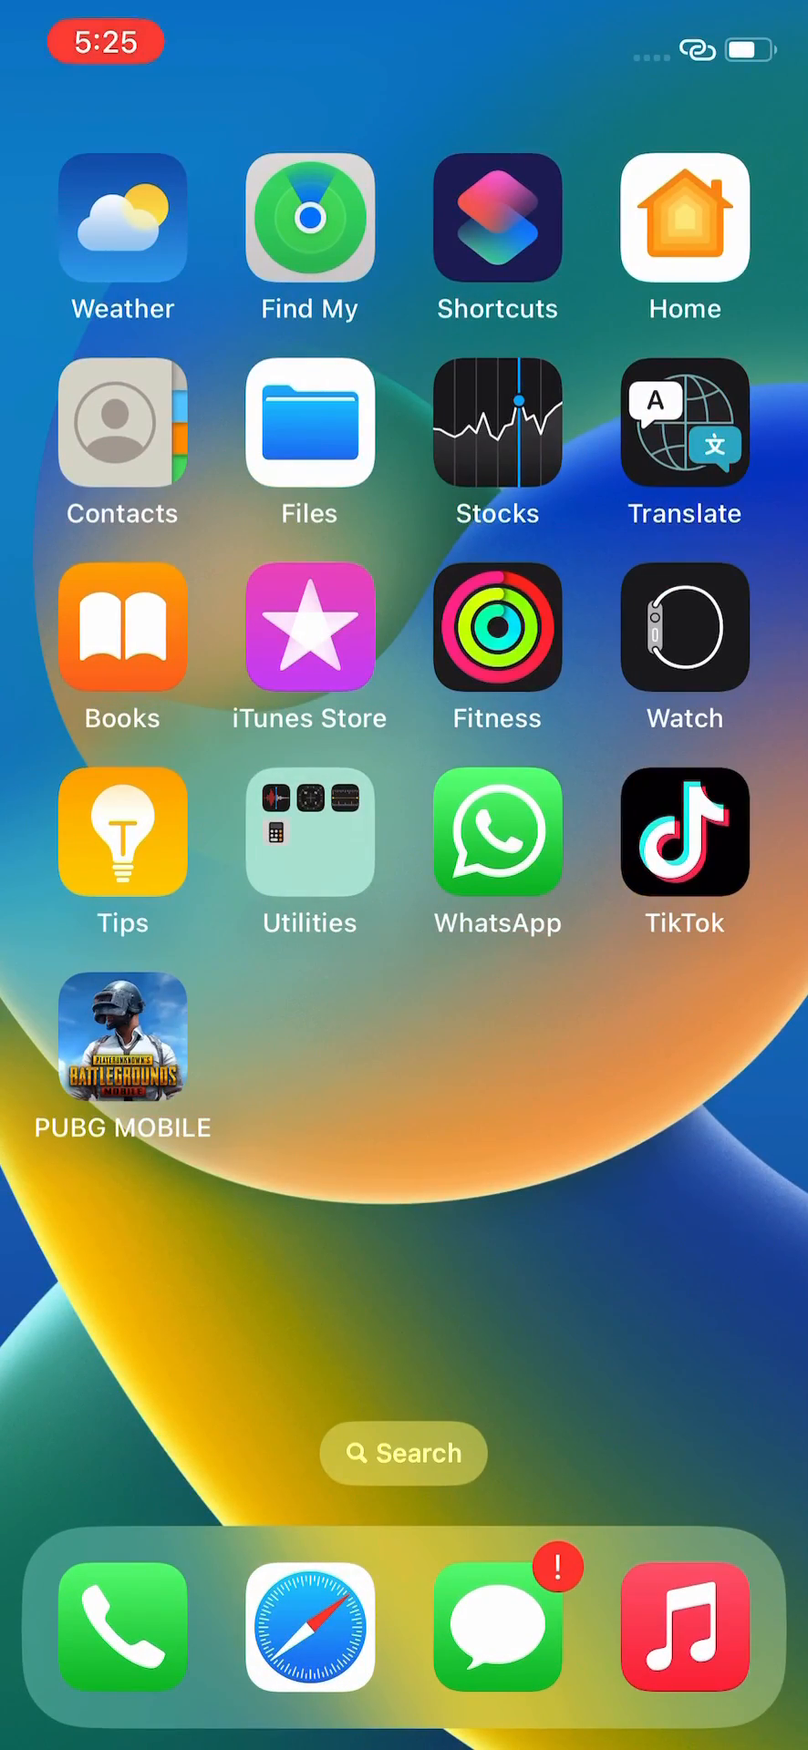